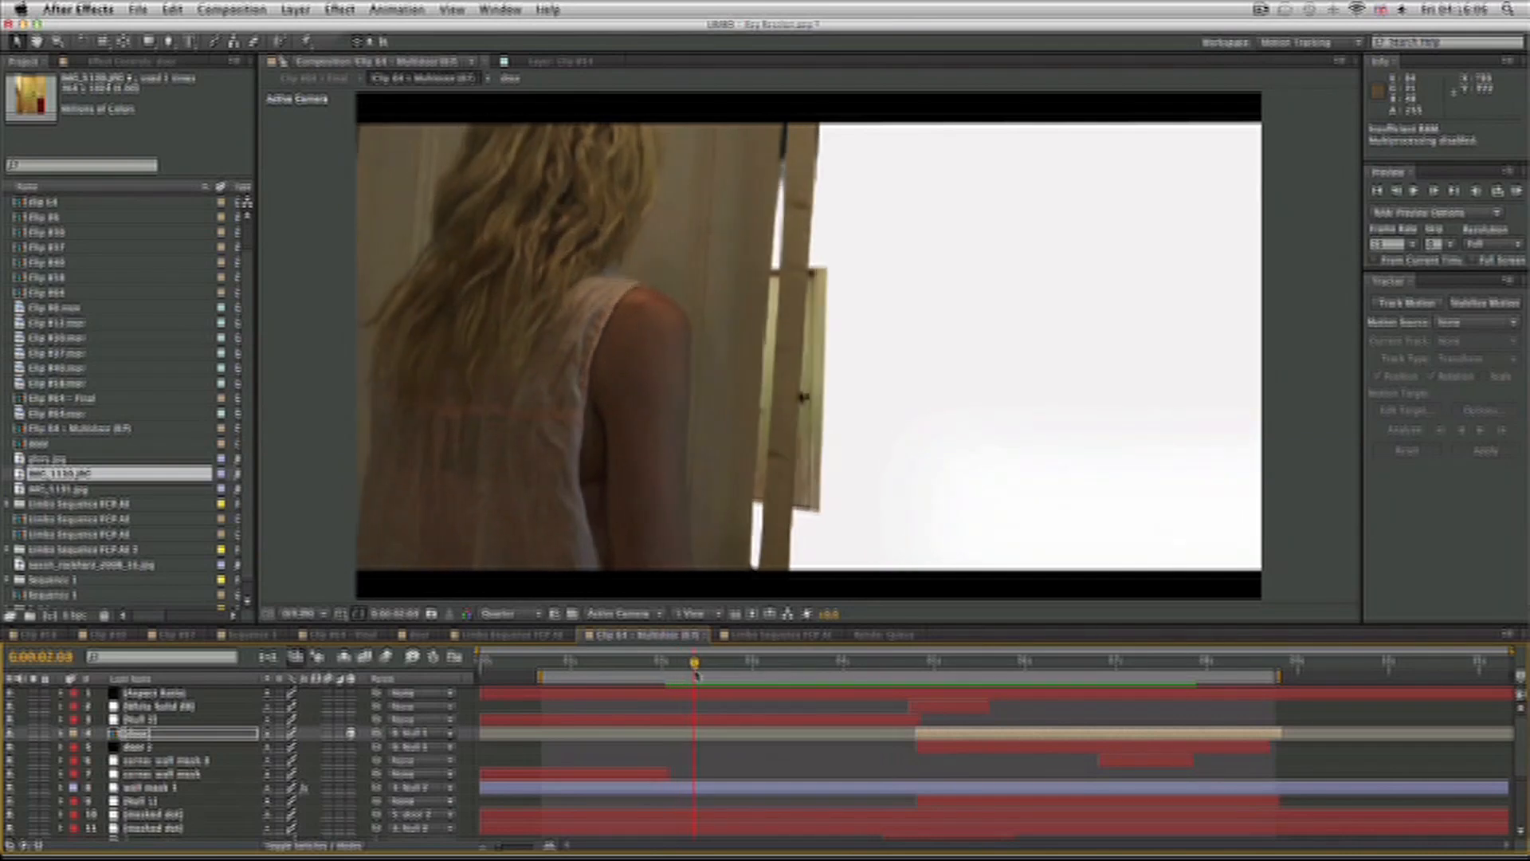
# Step: Scrub through the woman's walk to review the composite up to the door
pyautogui.click(836, 663)
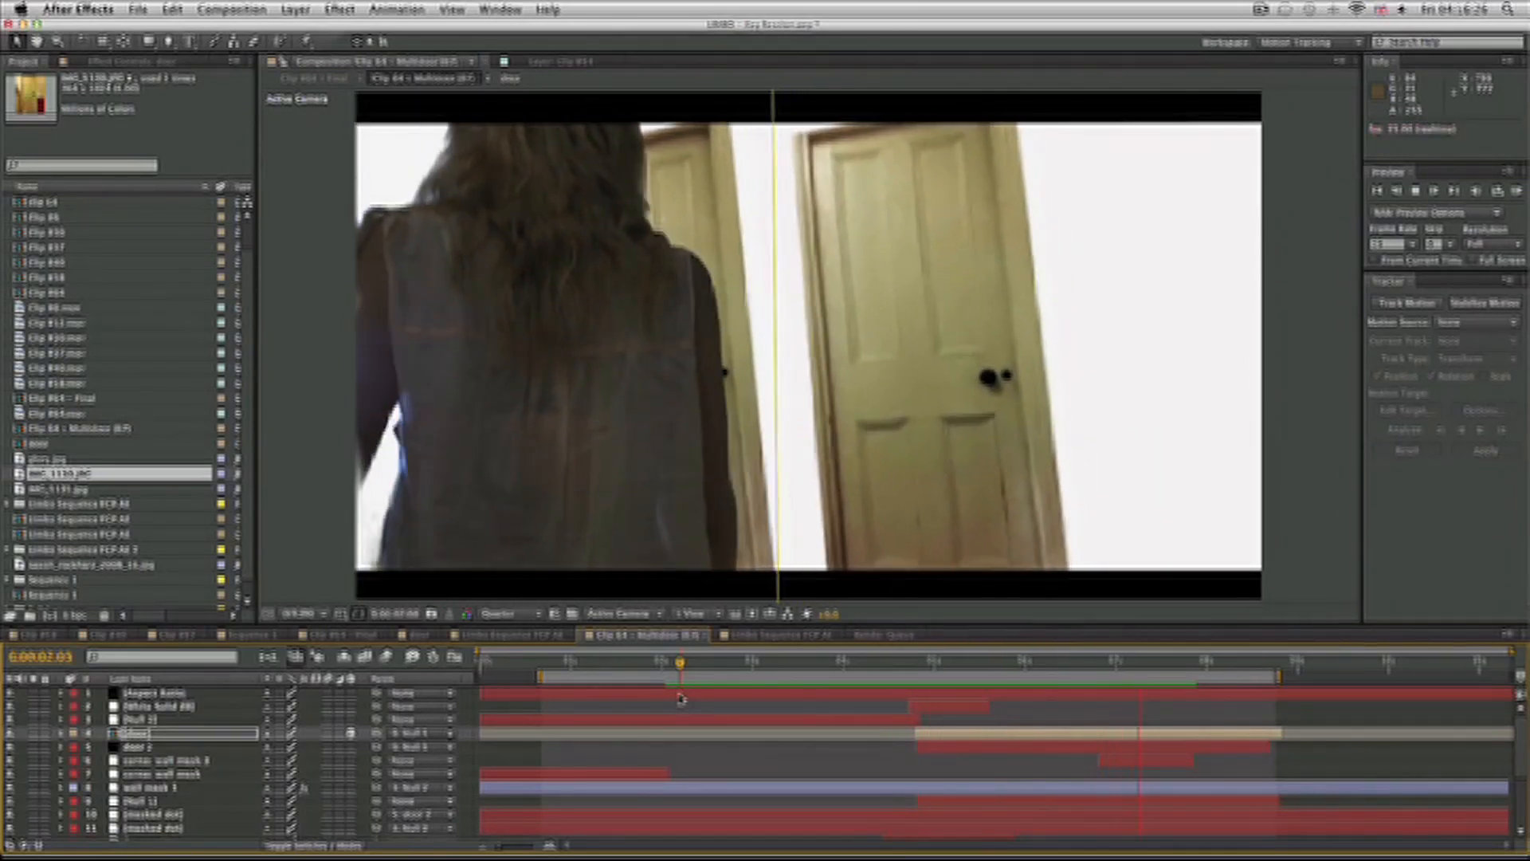
pyautogui.click(1181, 663)
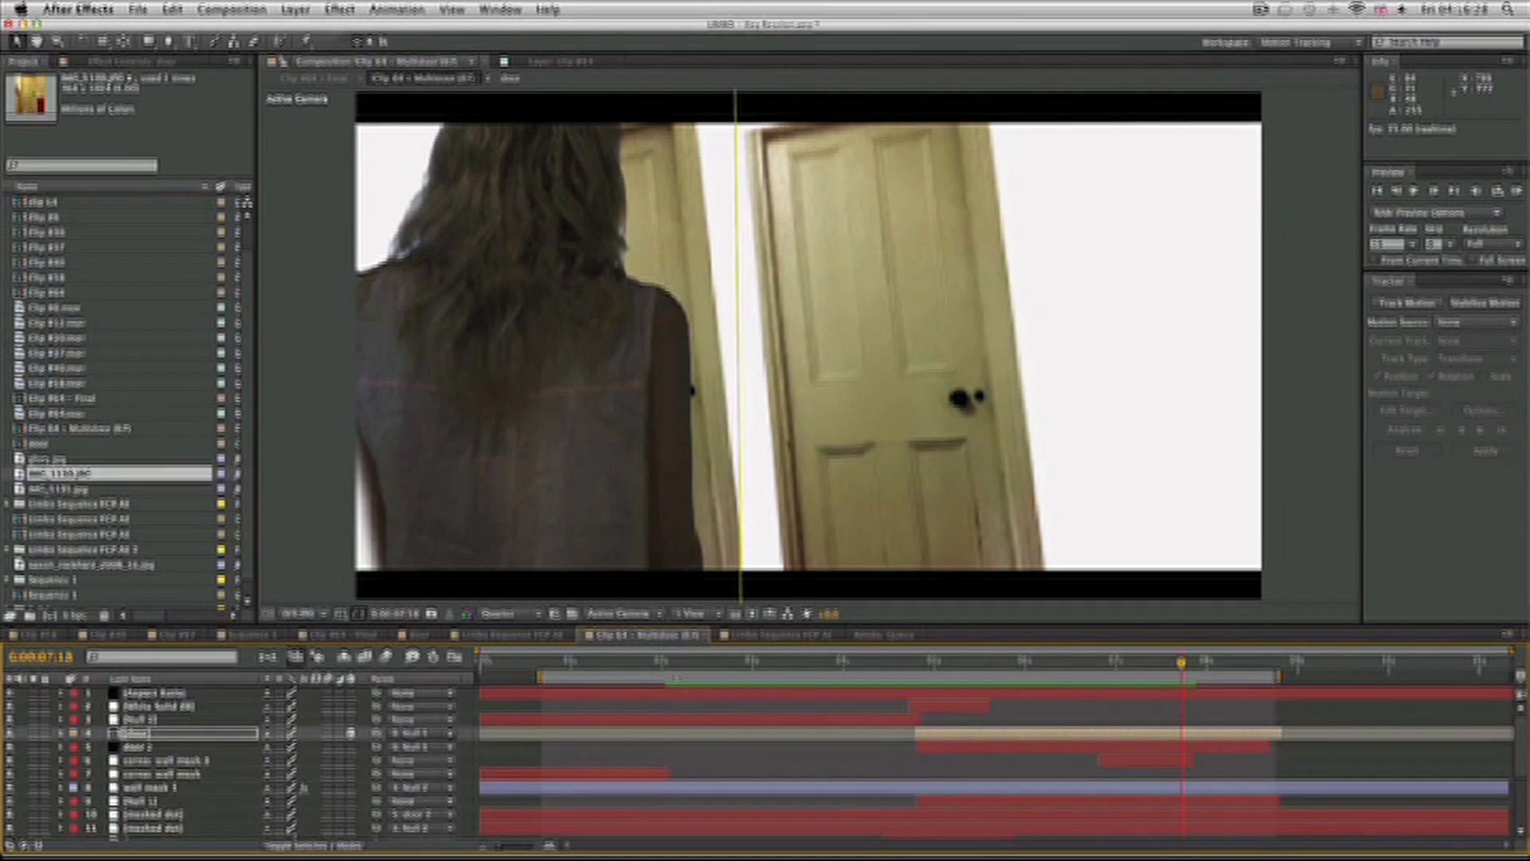
pyautogui.moveTo(1181, 662); pyautogui.dragTo(679, 662)
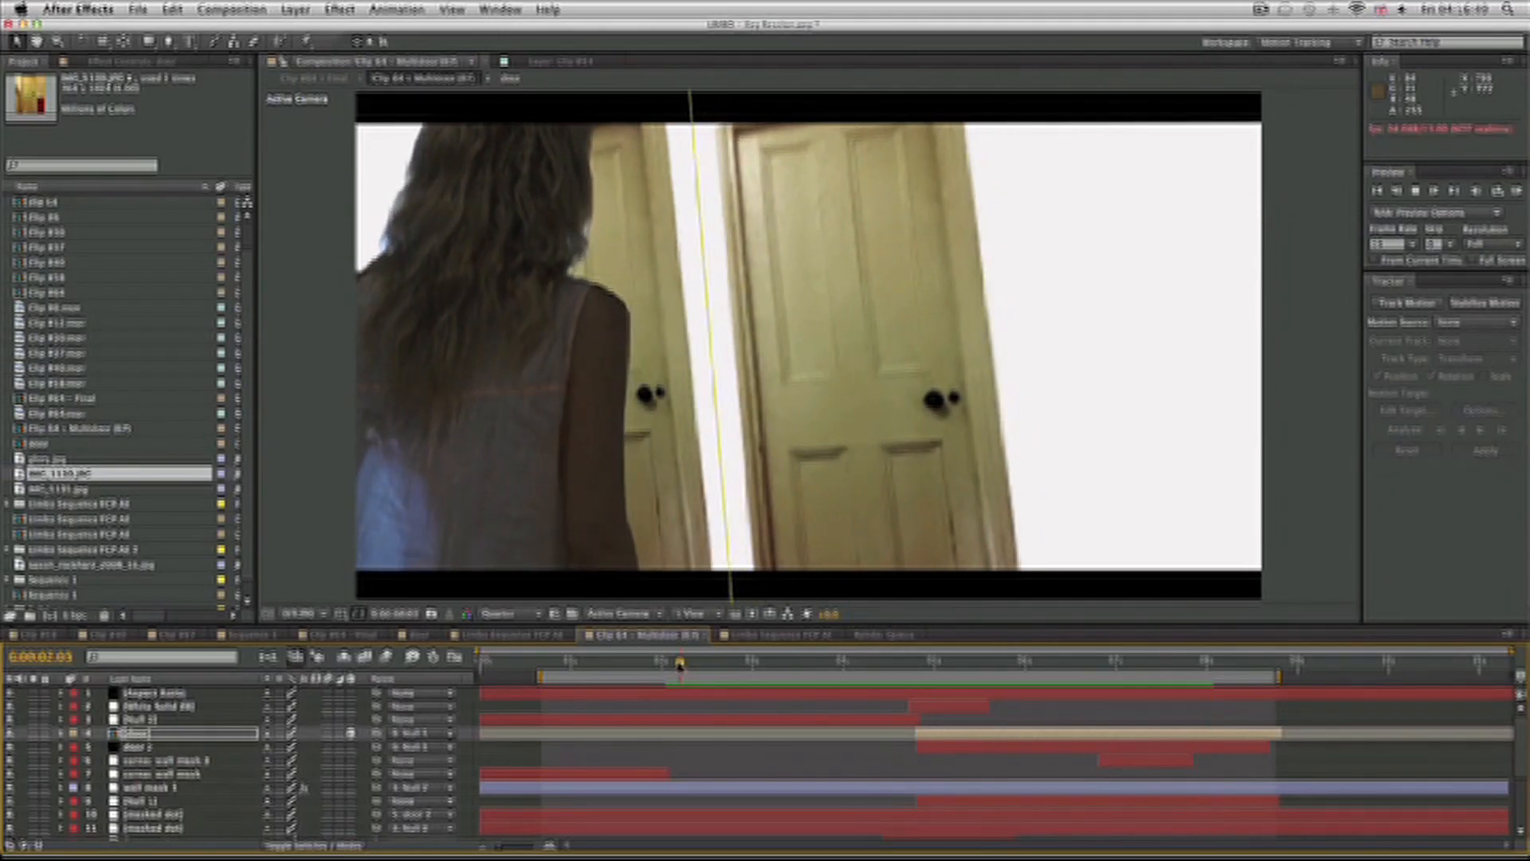
pyautogui.click(687, 676)
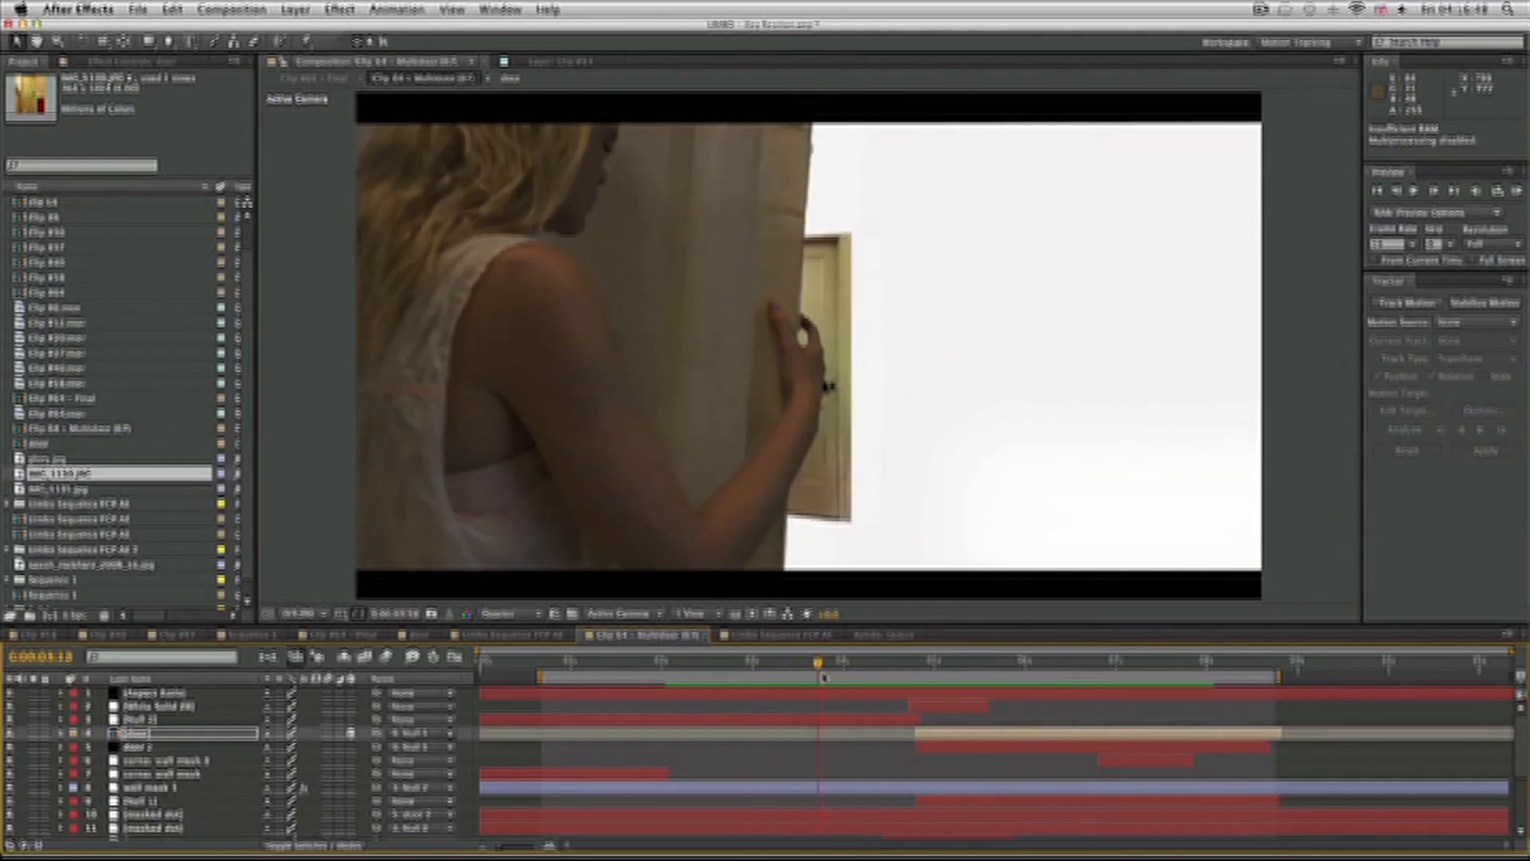
pyautogui.click(996, 674)
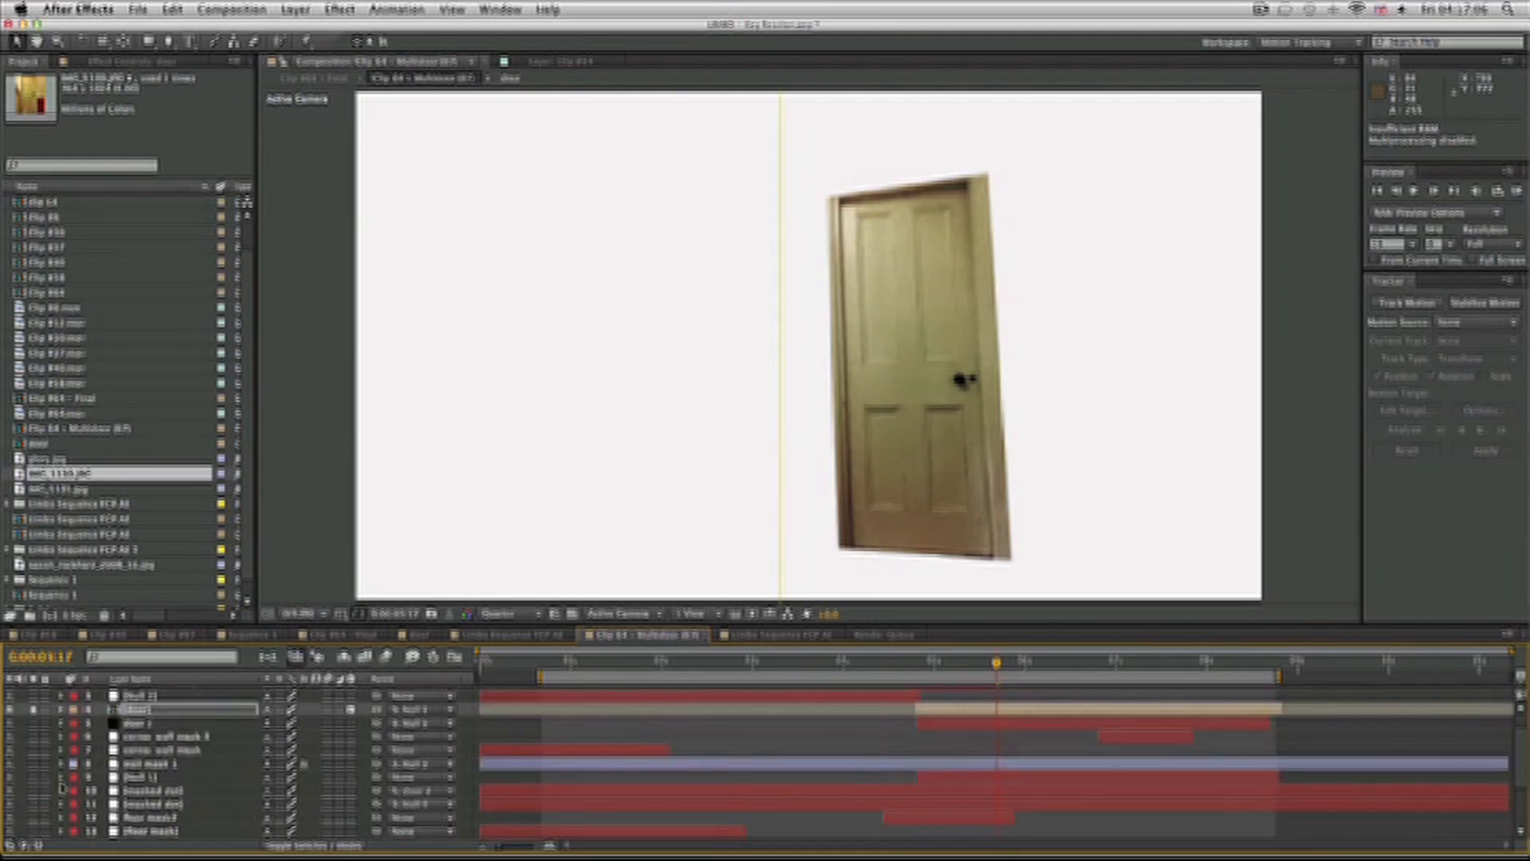
# Step: Scroll the layer stack and scrub back through the shot to check the door
pyautogui.scroll(-3)
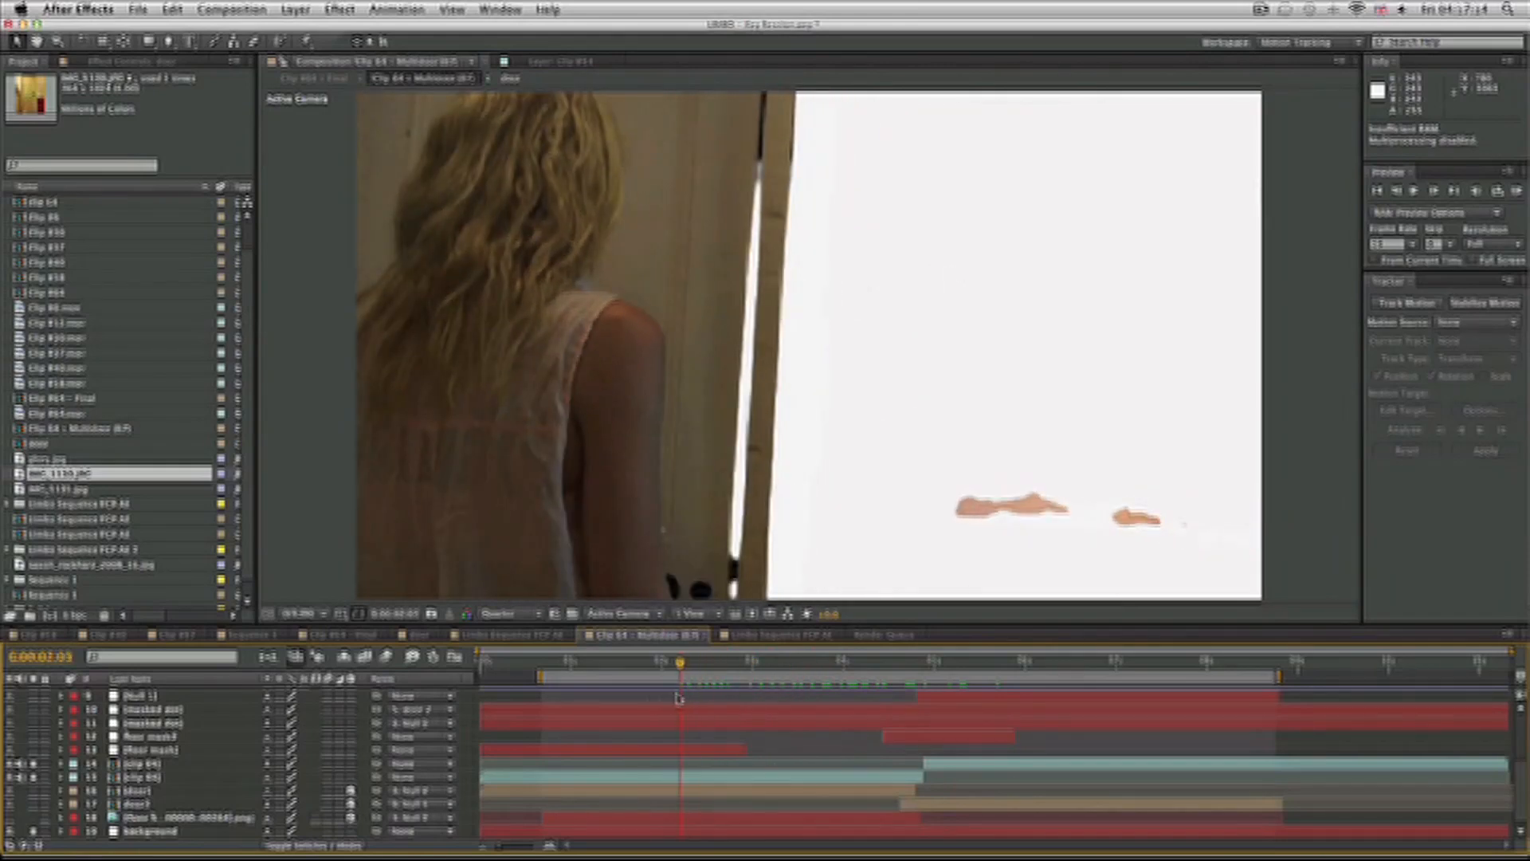
pyautogui.click(734, 662)
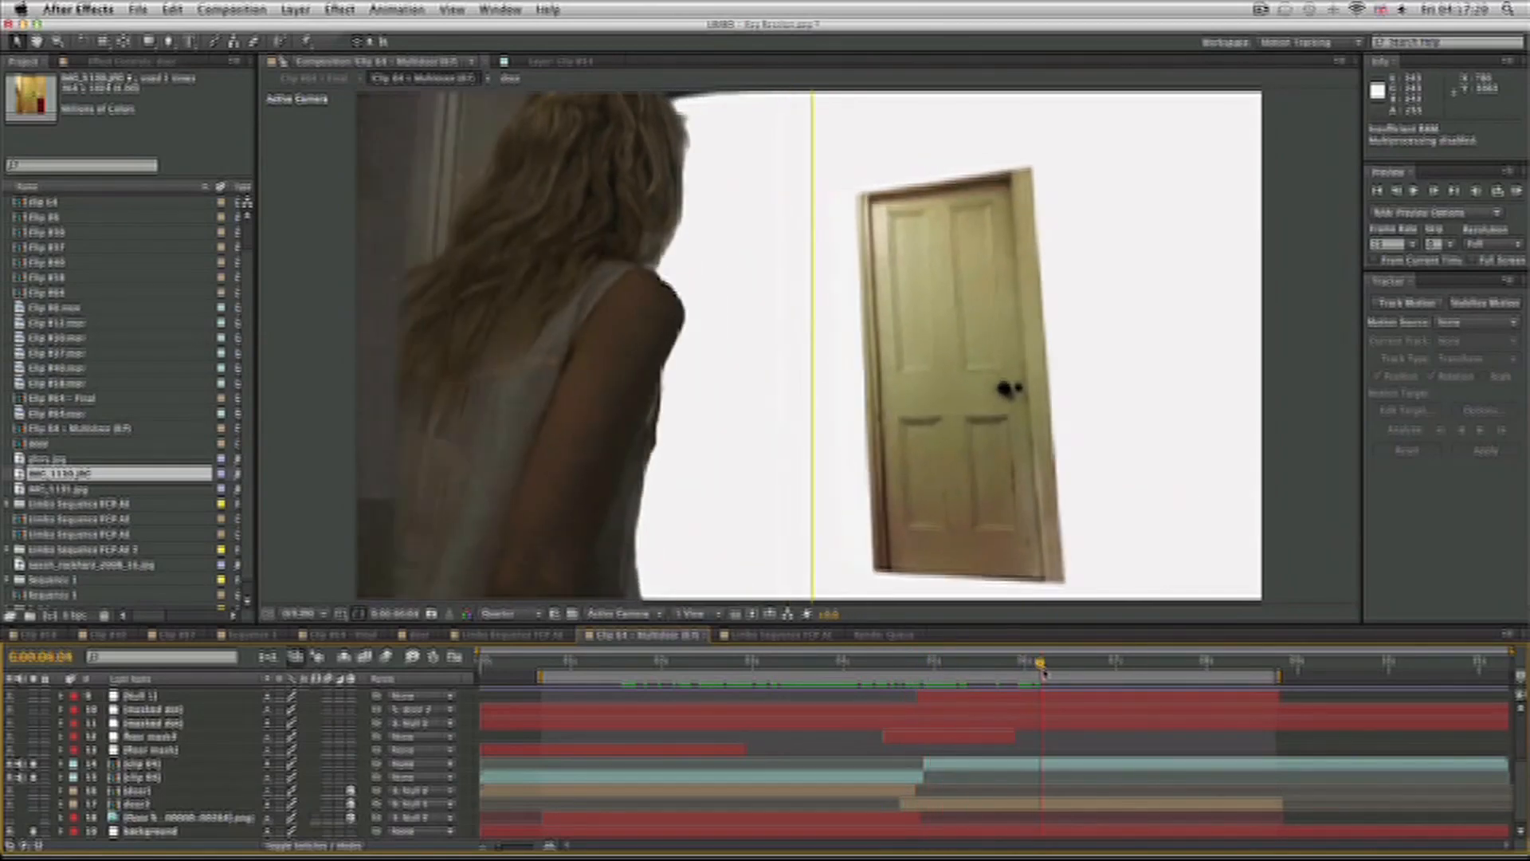
pyautogui.moveTo(1043, 675); pyautogui.dragTo(982, 675)
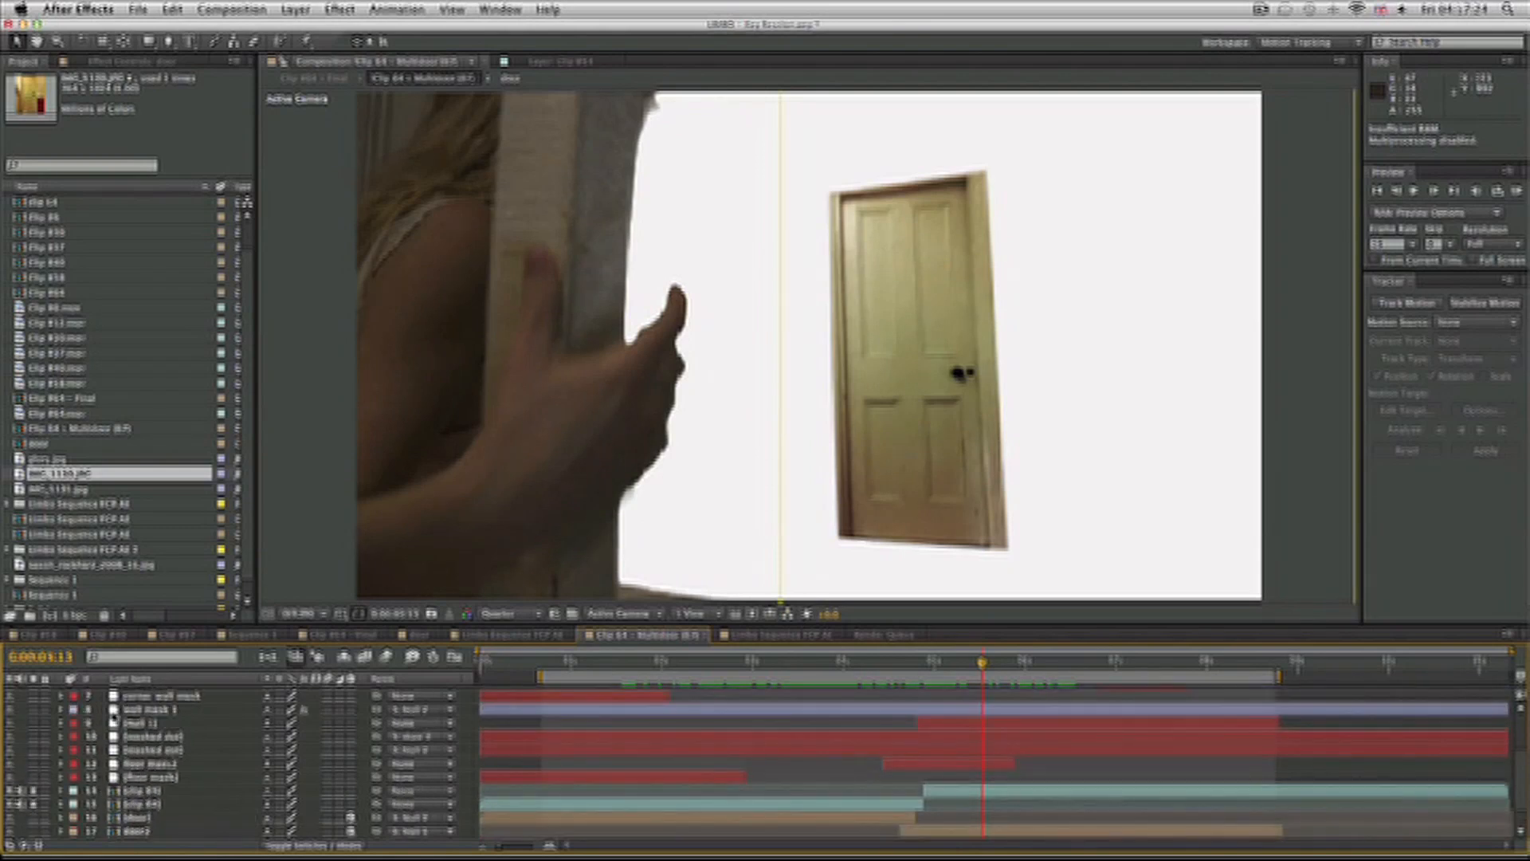
pyautogui.scroll(-3)
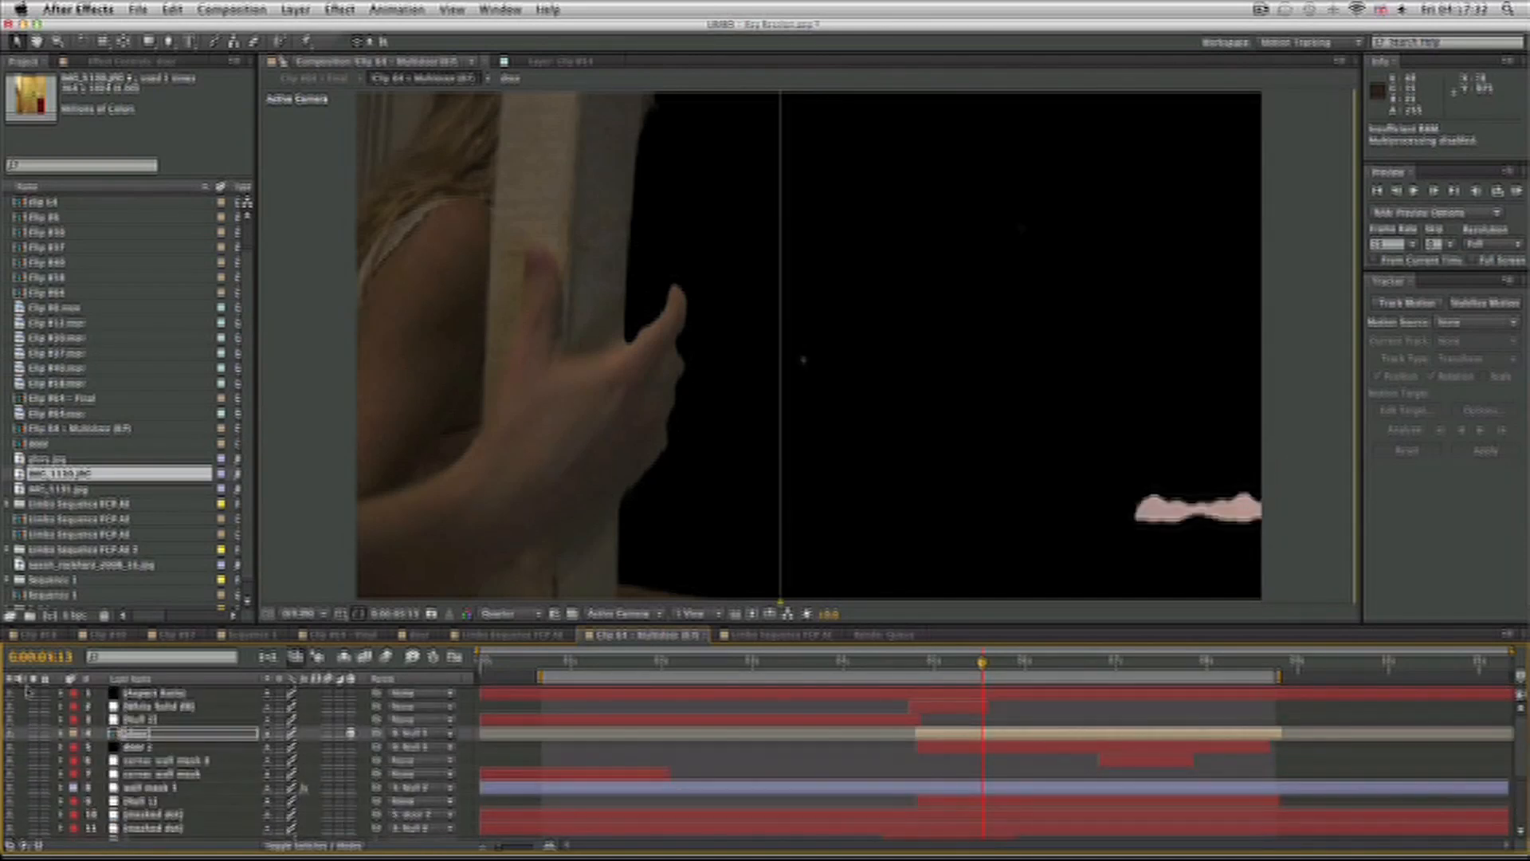
# Step: Open the clip 64 precomp to reveal its three Clip #64 footage layers
pyautogui.scroll(-3)
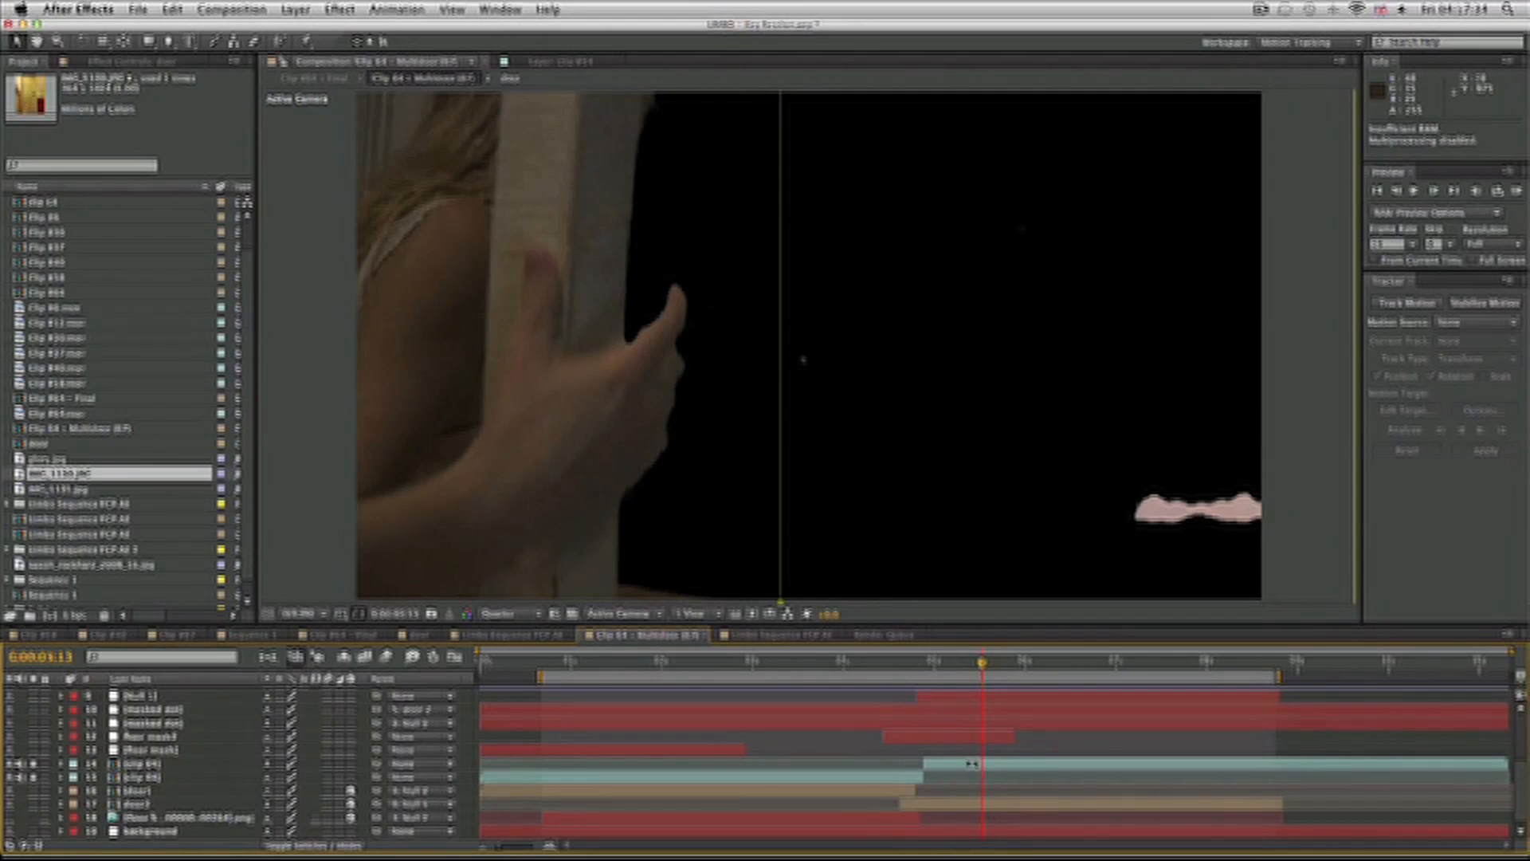
pyautogui.click(147, 761)
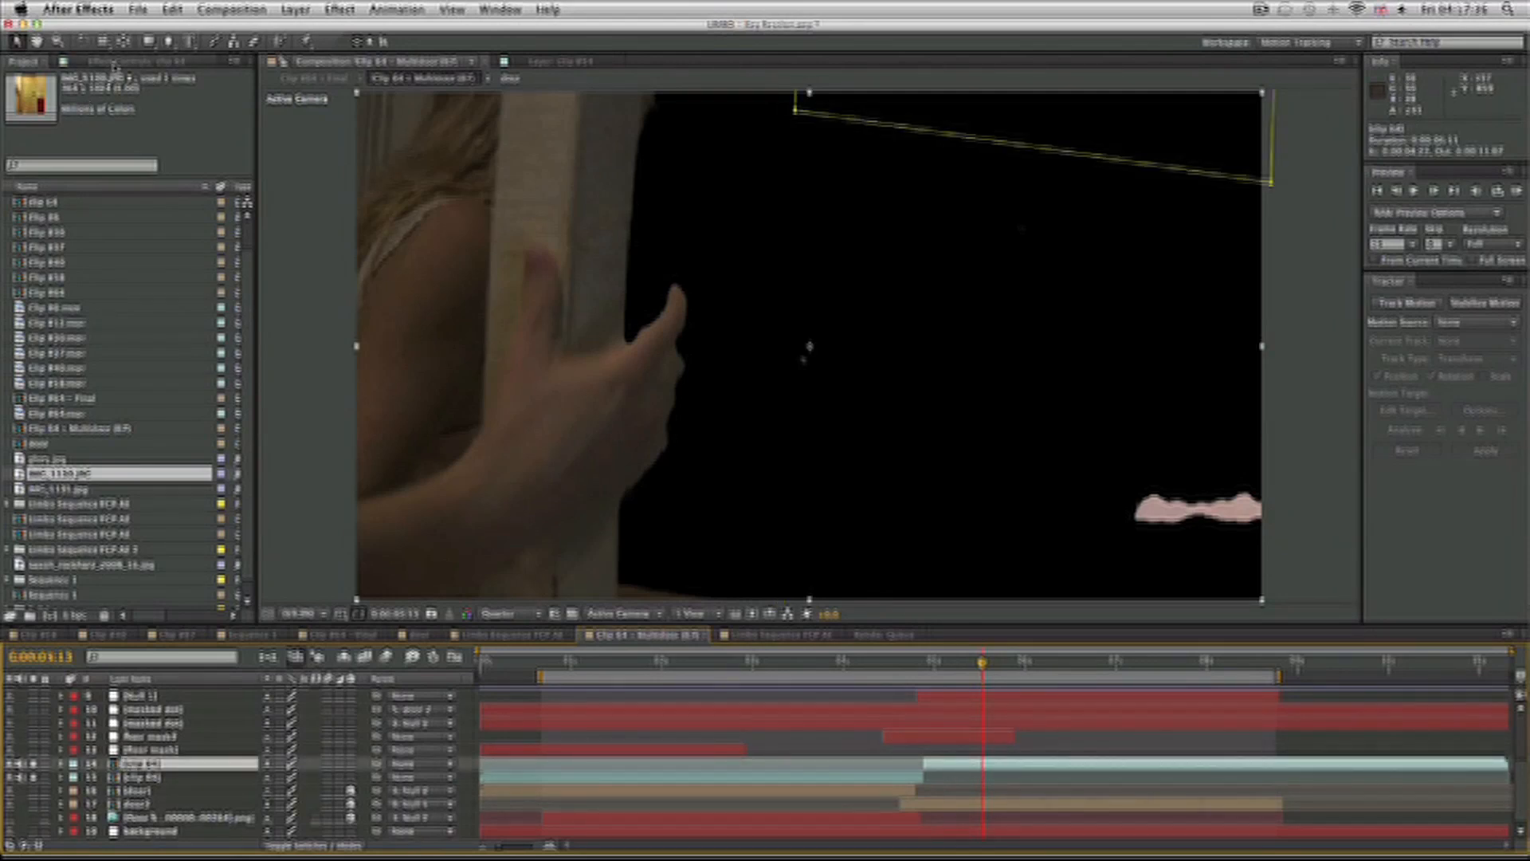
pyautogui.click(117, 61)
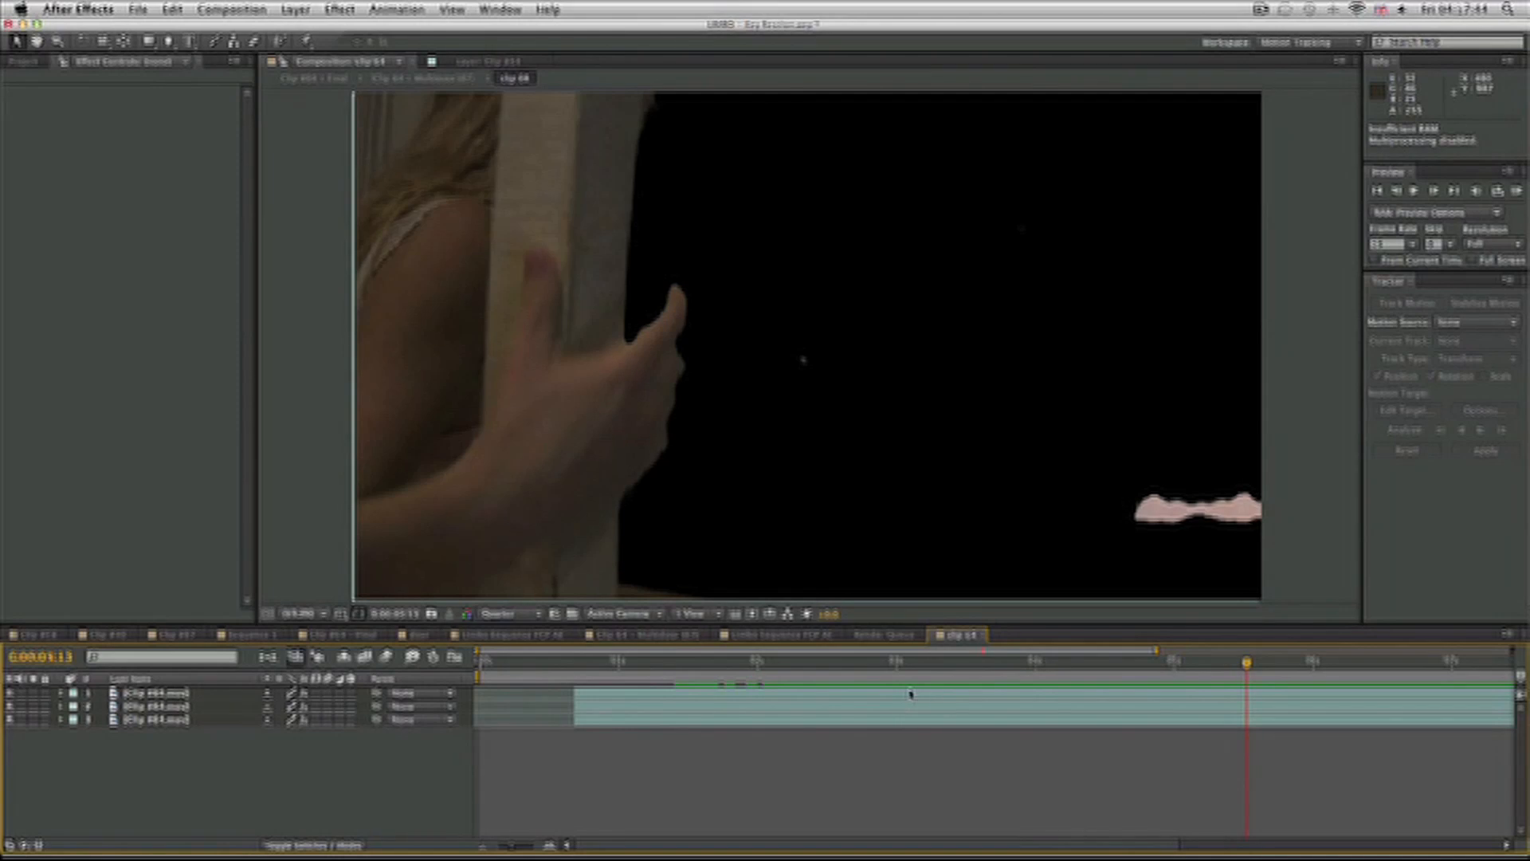
# Step: Open the top Clip #64 layer in the Layer panel with track points
pyautogui.click(151, 693)
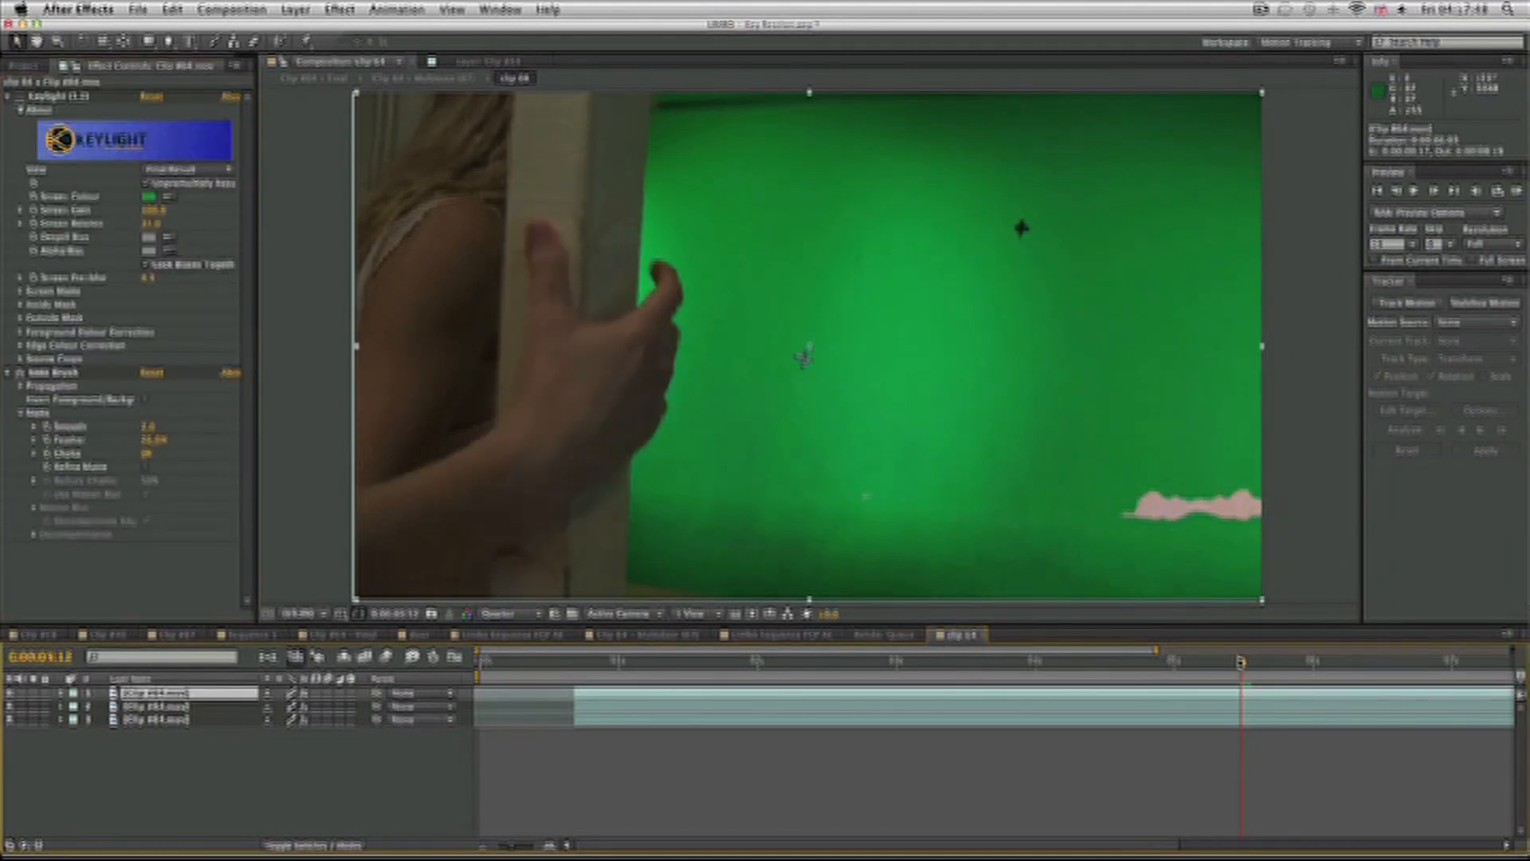
pyautogui.click(1171, 662)
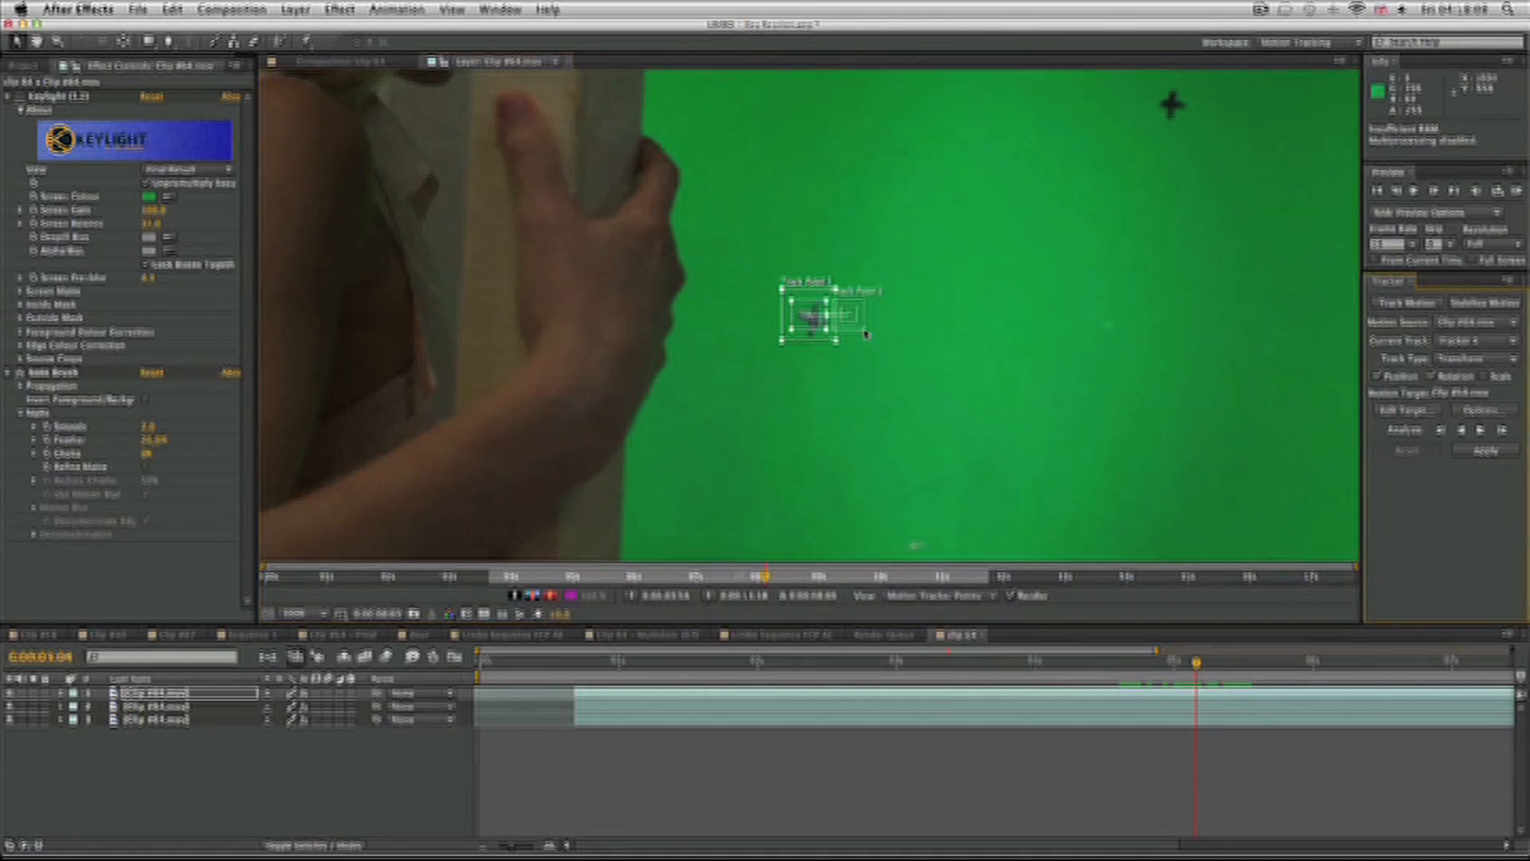
# Step: Place a track point on a green-screen marker and analyze it forward through the clip
pyautogui.moveTo(849, 312); pyautogui.dragTo(975, 251)
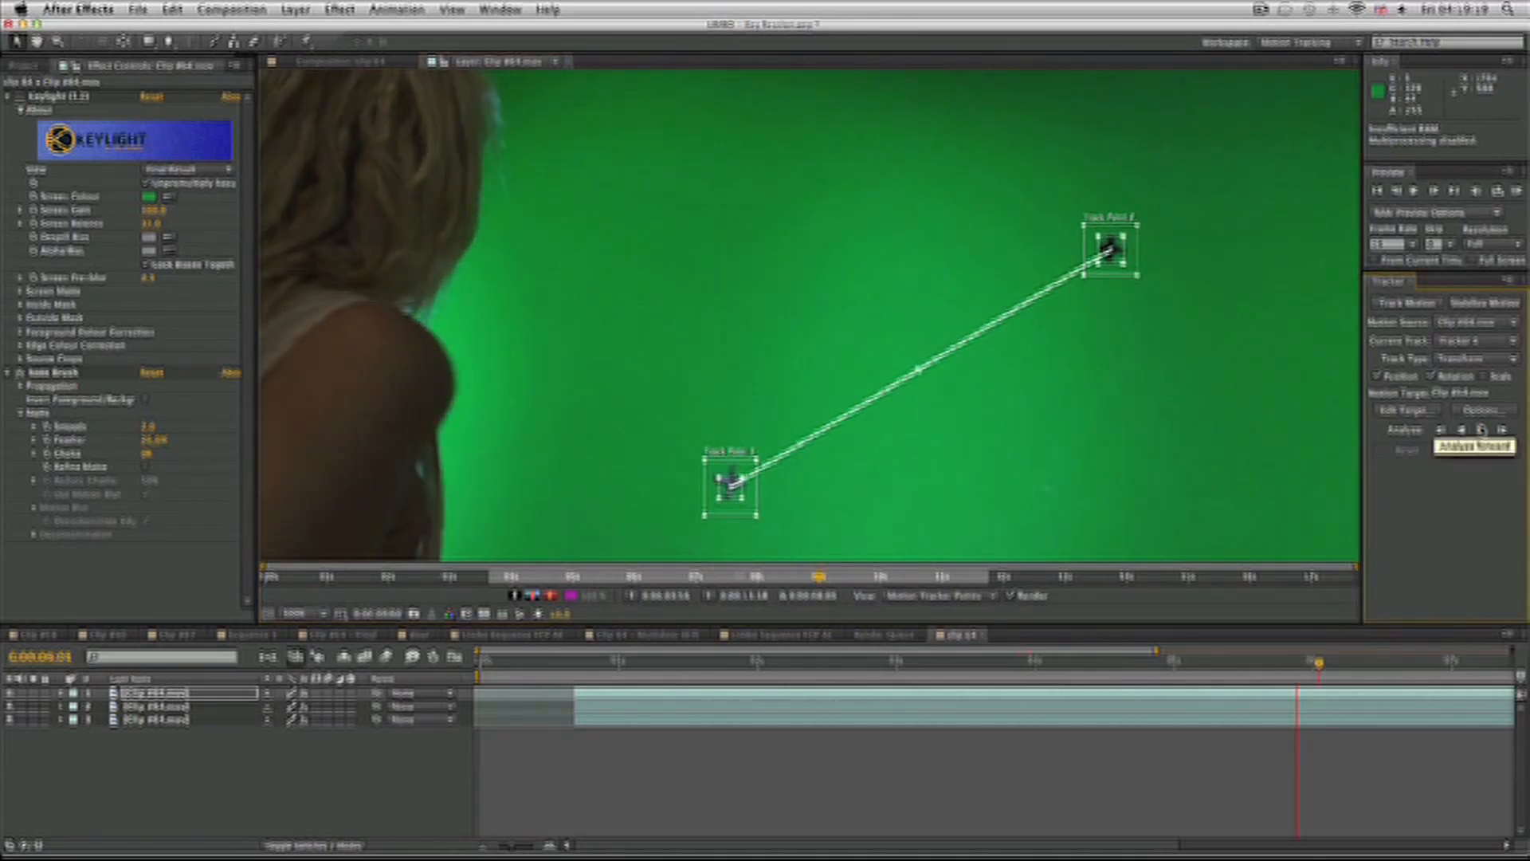
pyautogui.click(1479, 429)
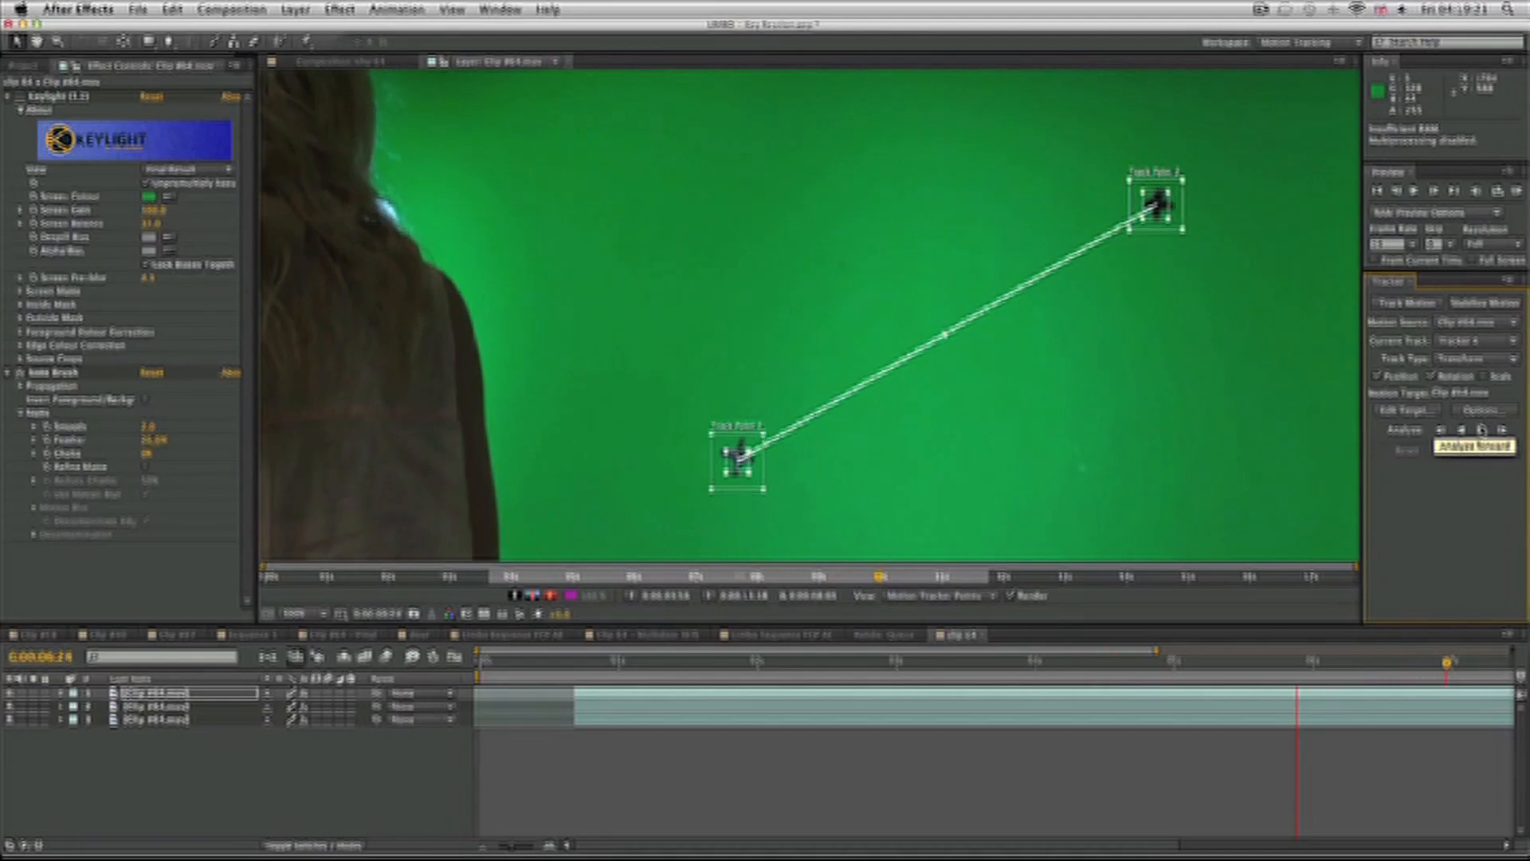
pyautogui.click(1480, 431)
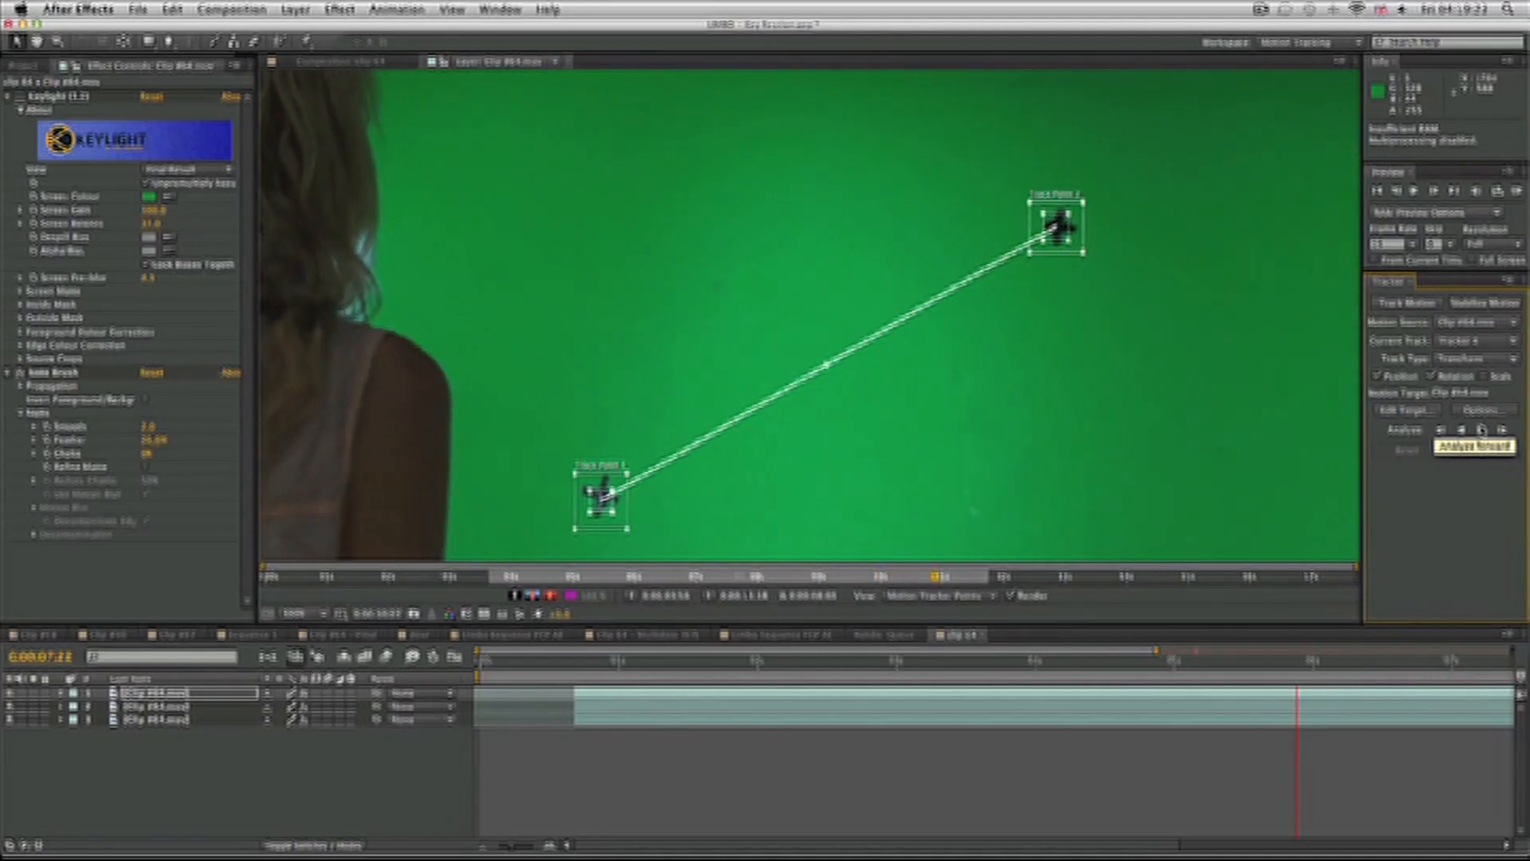
pyautogui.click(1480, 430)
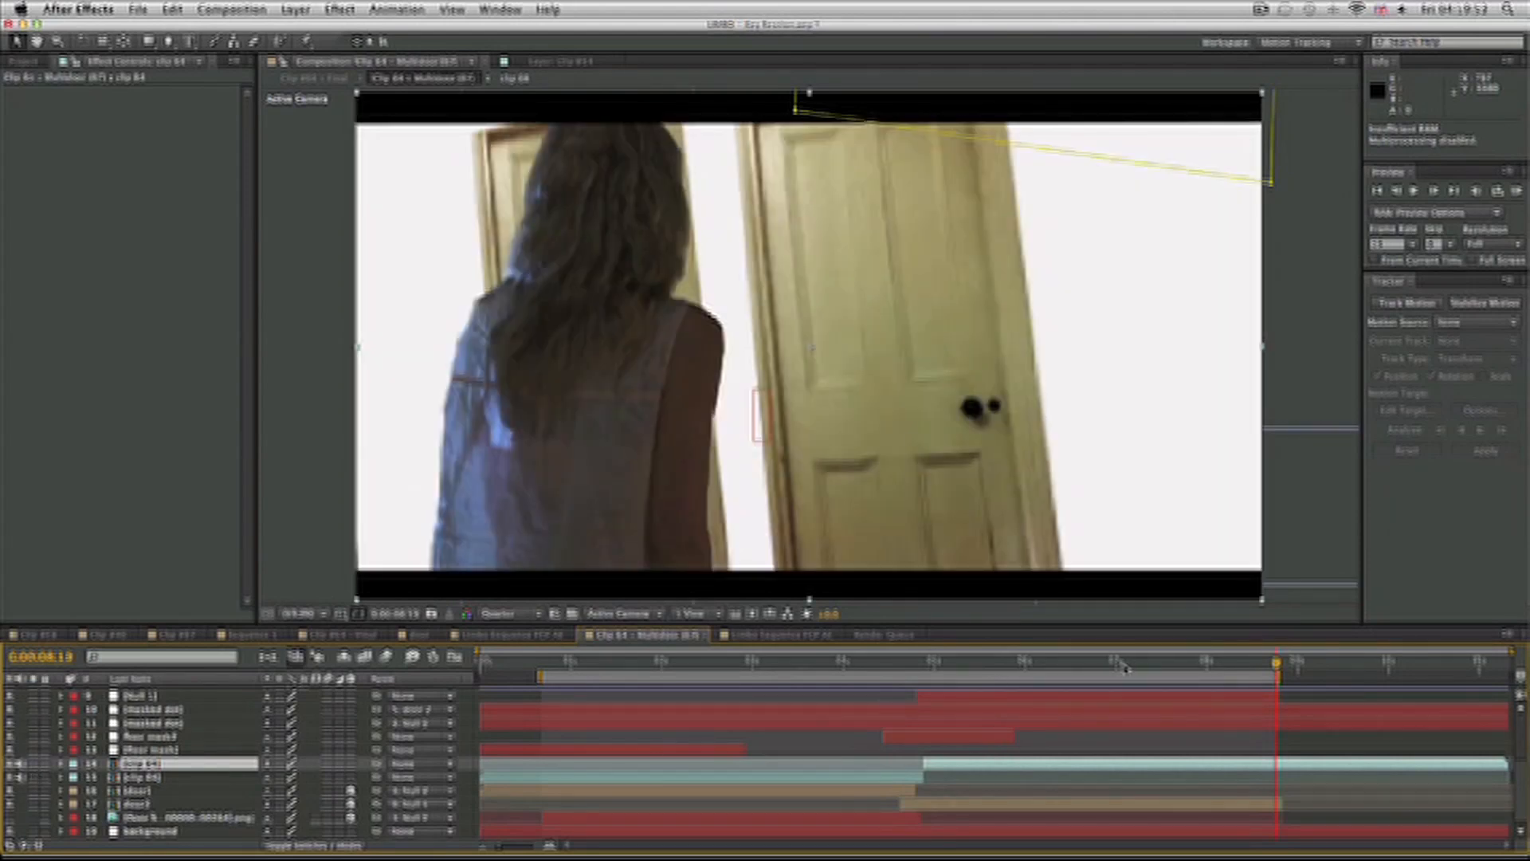
pyautogui.click(883, 660)
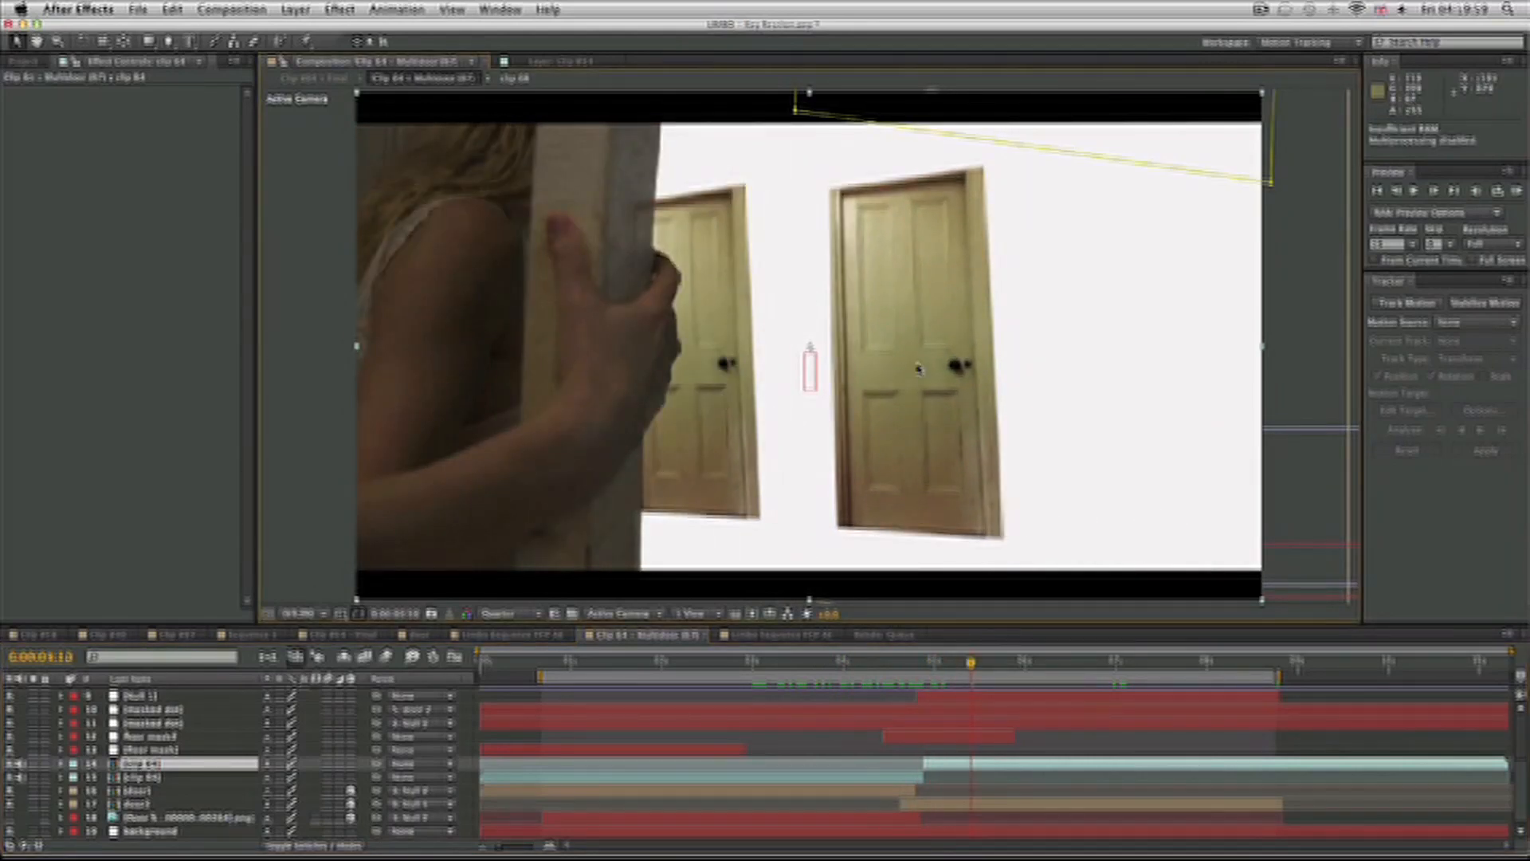
pyautogui.click(21, 60)
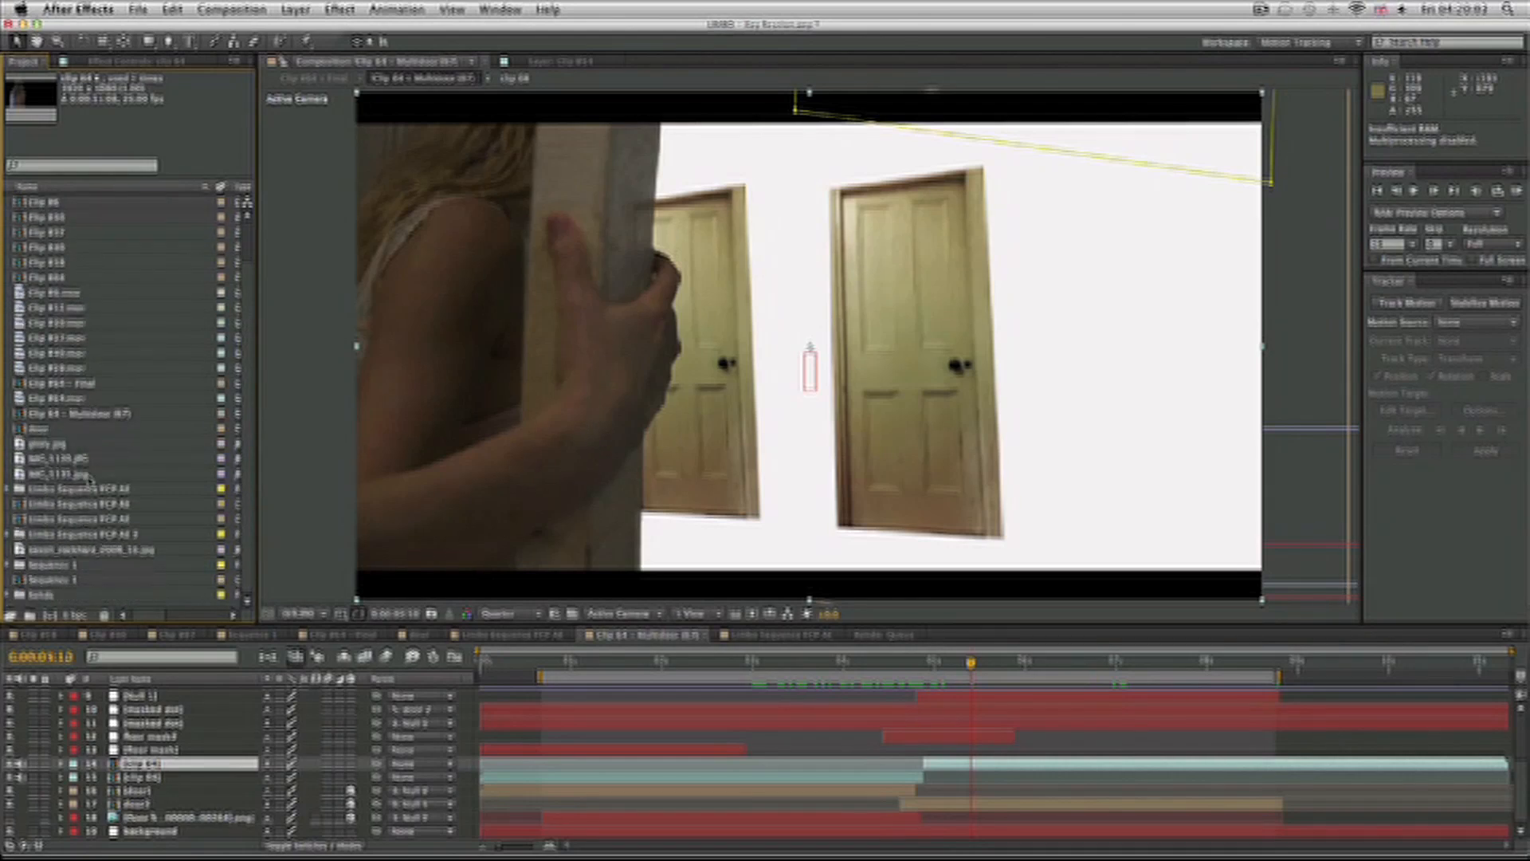
pyautogui.click(58, 457)
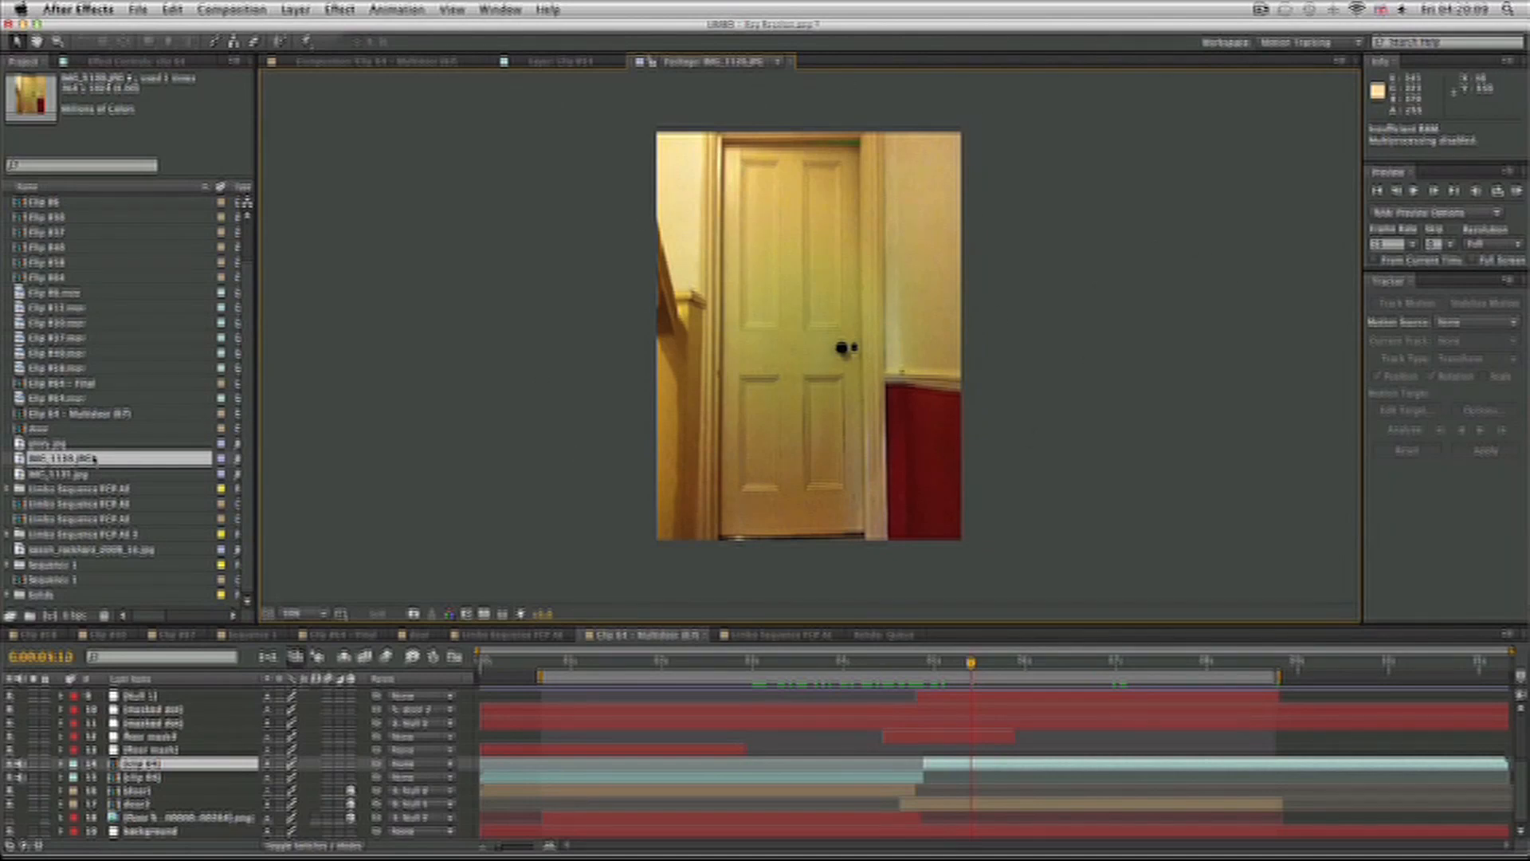
pyautogui.click(312, 60)
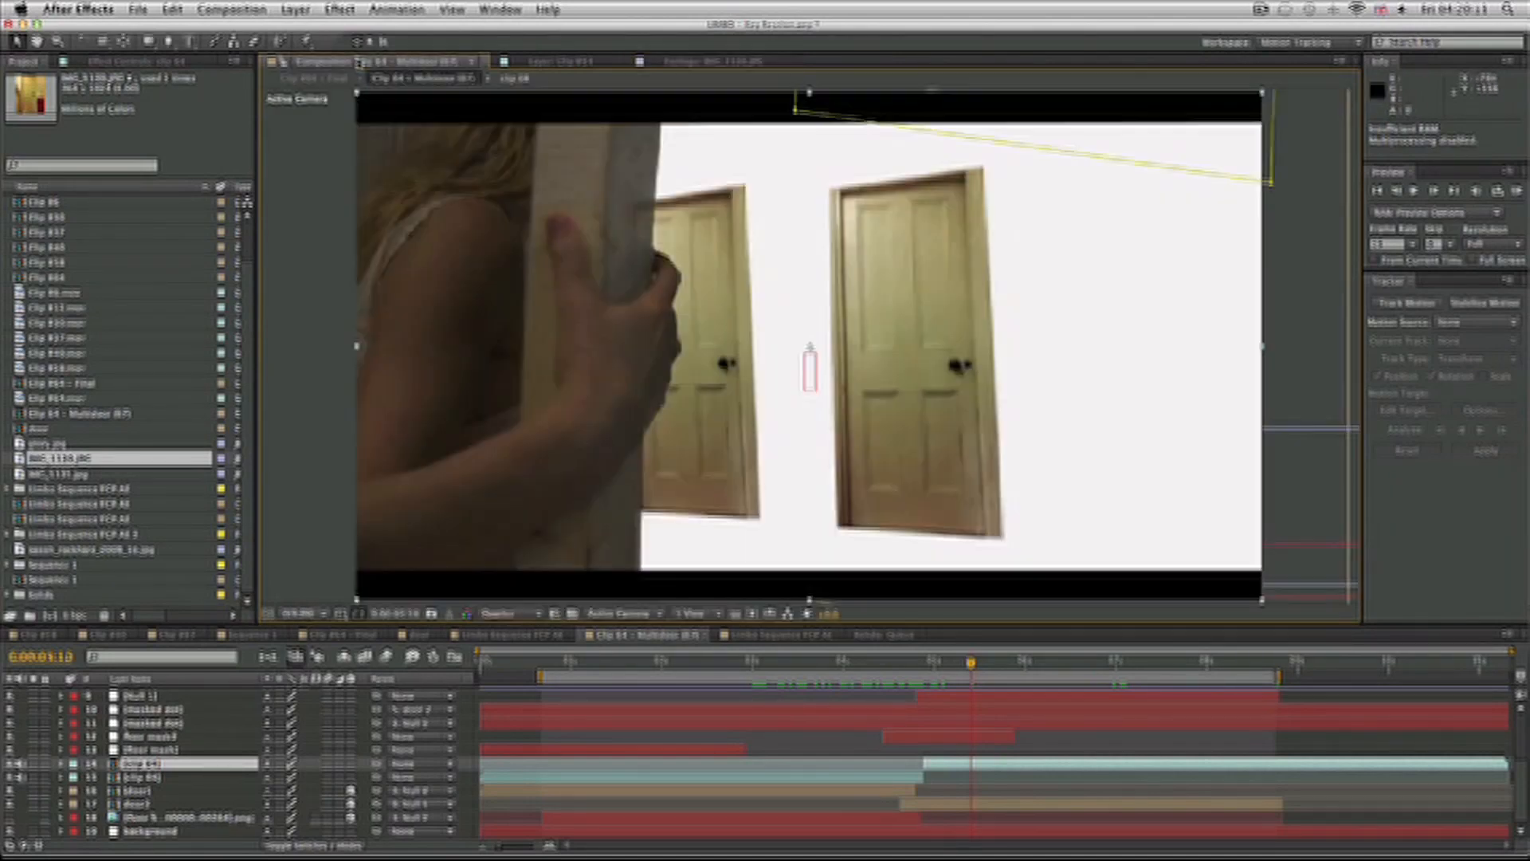
pyautogui.click(743, 661)
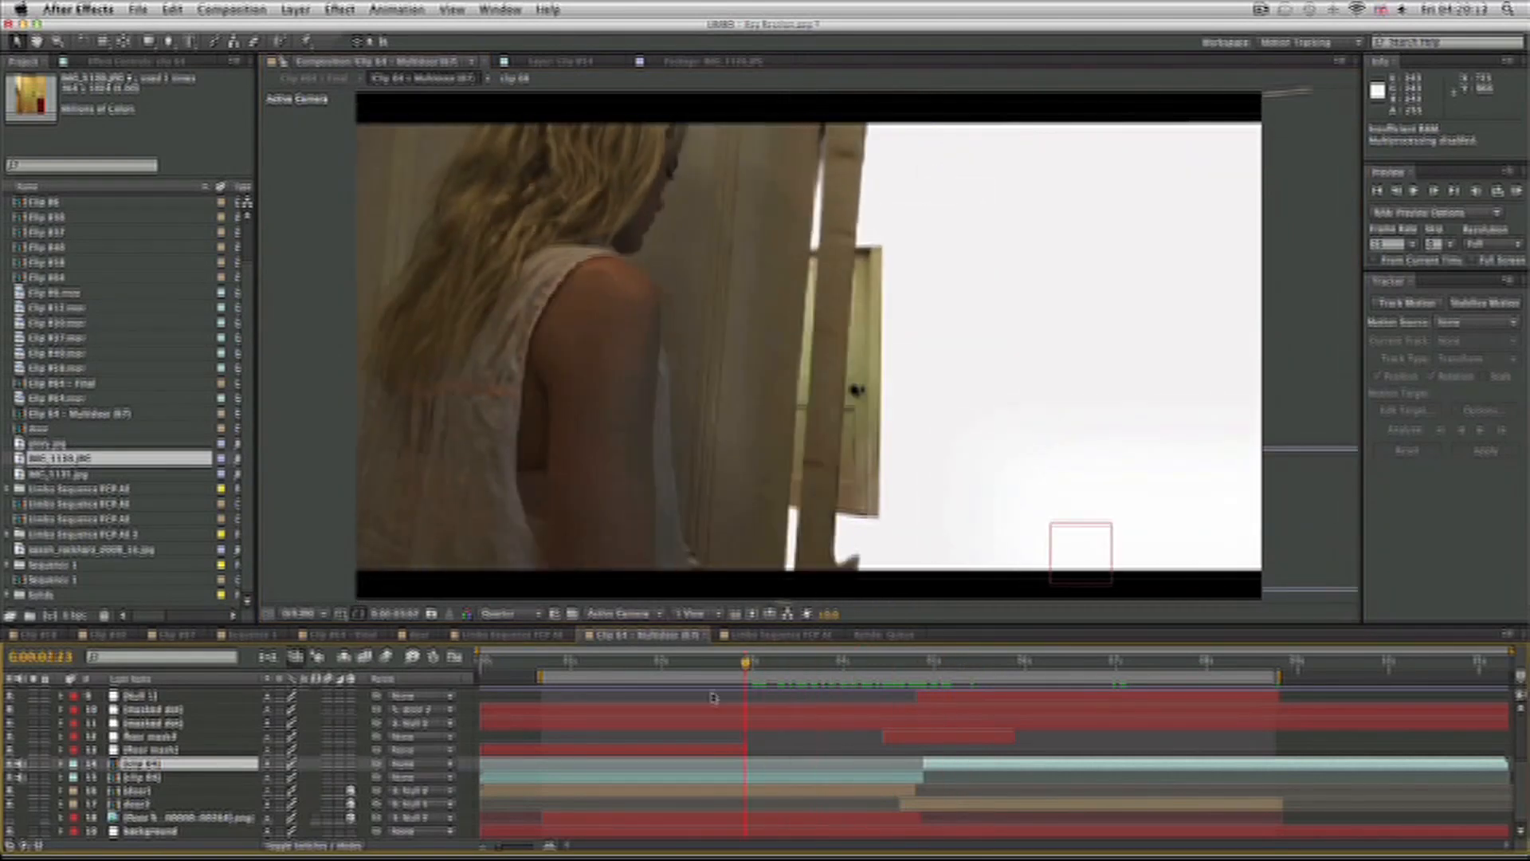
pyautogui.click(961, 673)
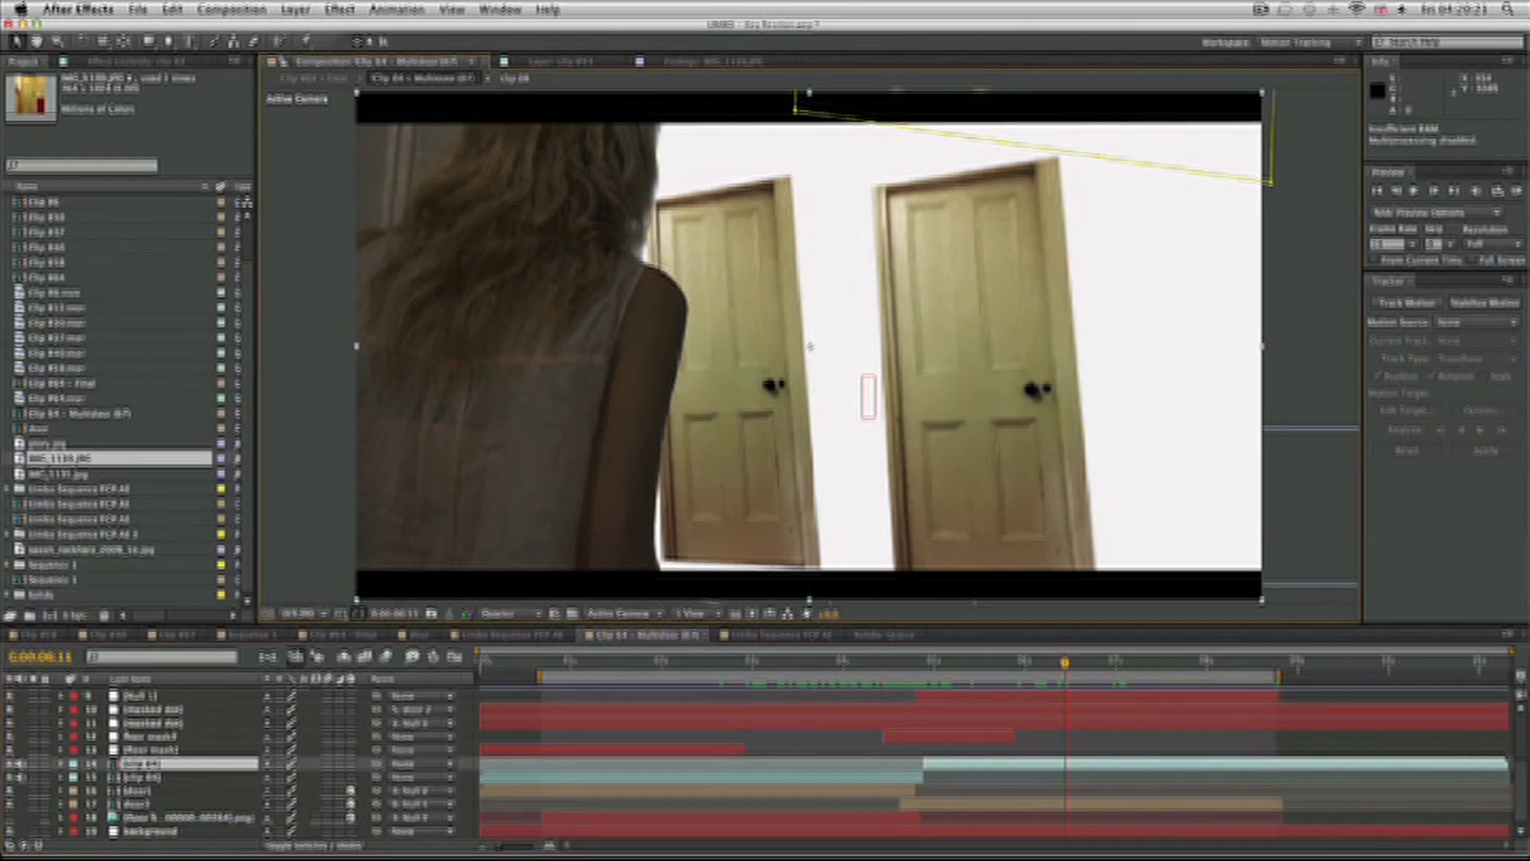
pyautogui.click(1178, 659)
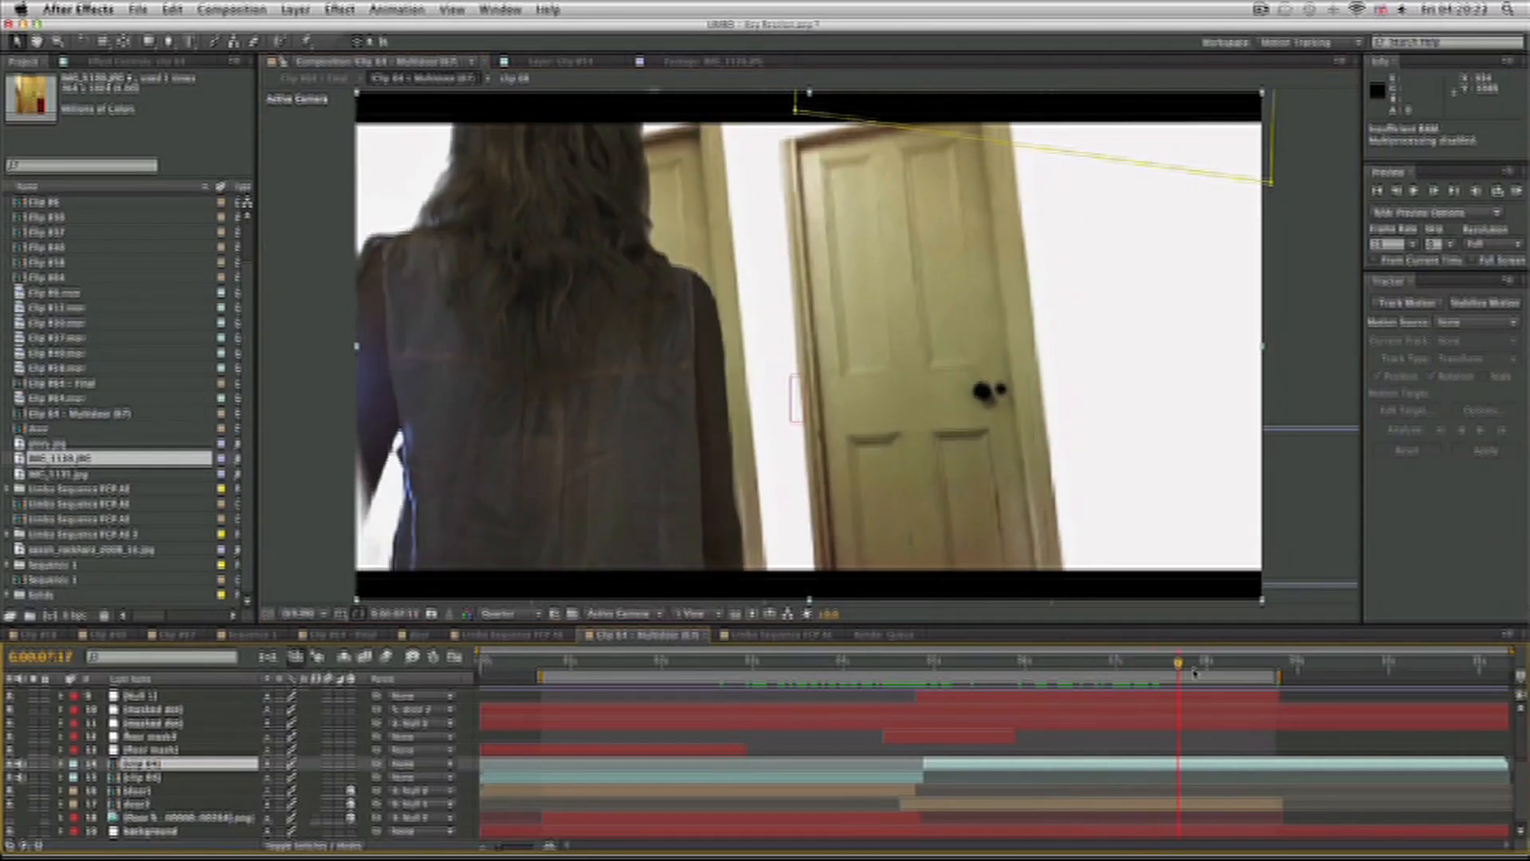
pyautogui.click(1083, 659)
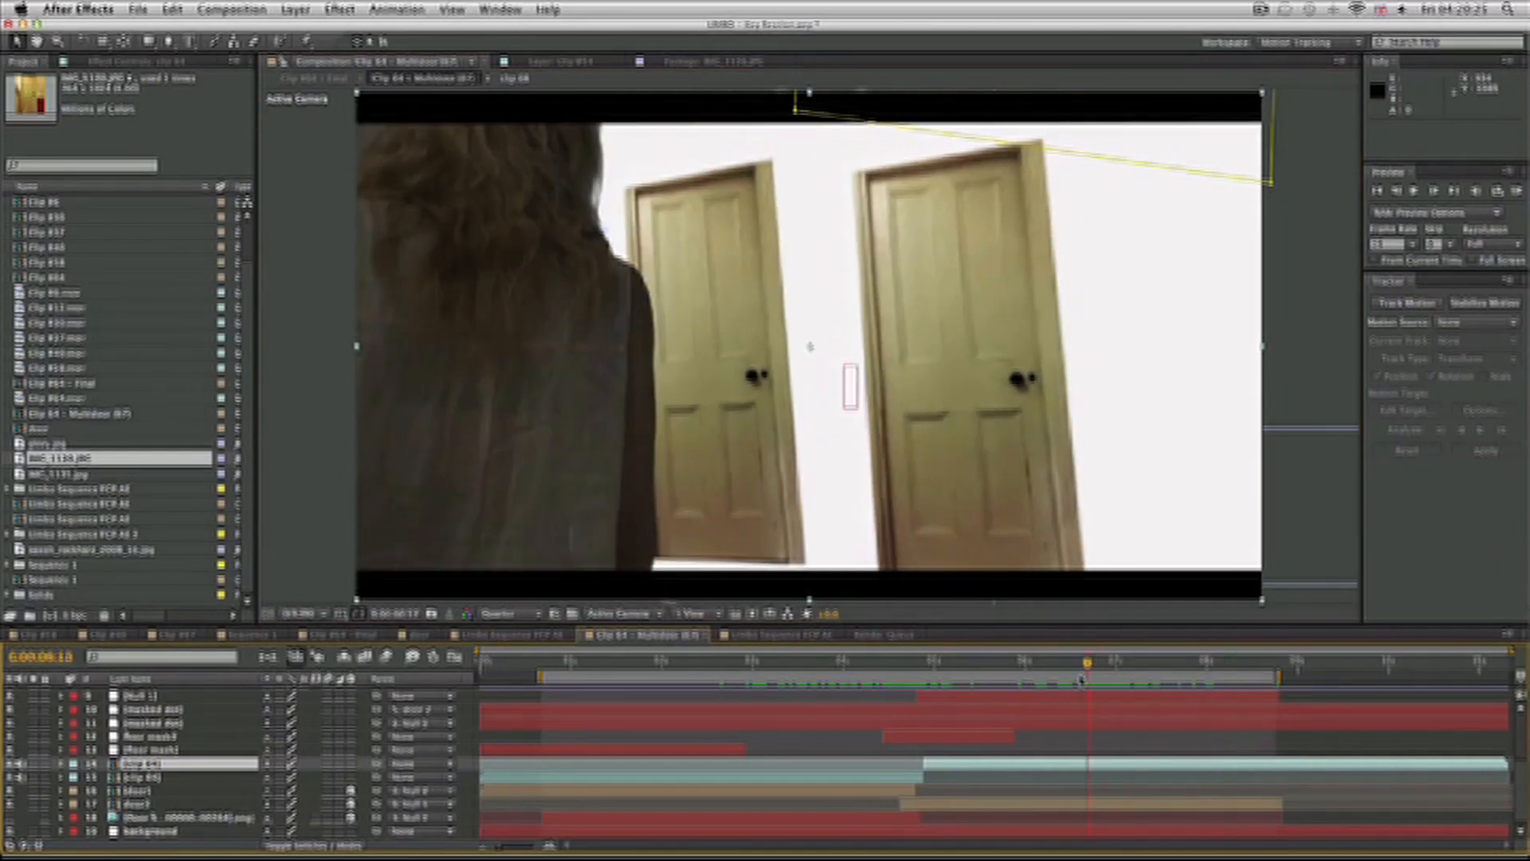